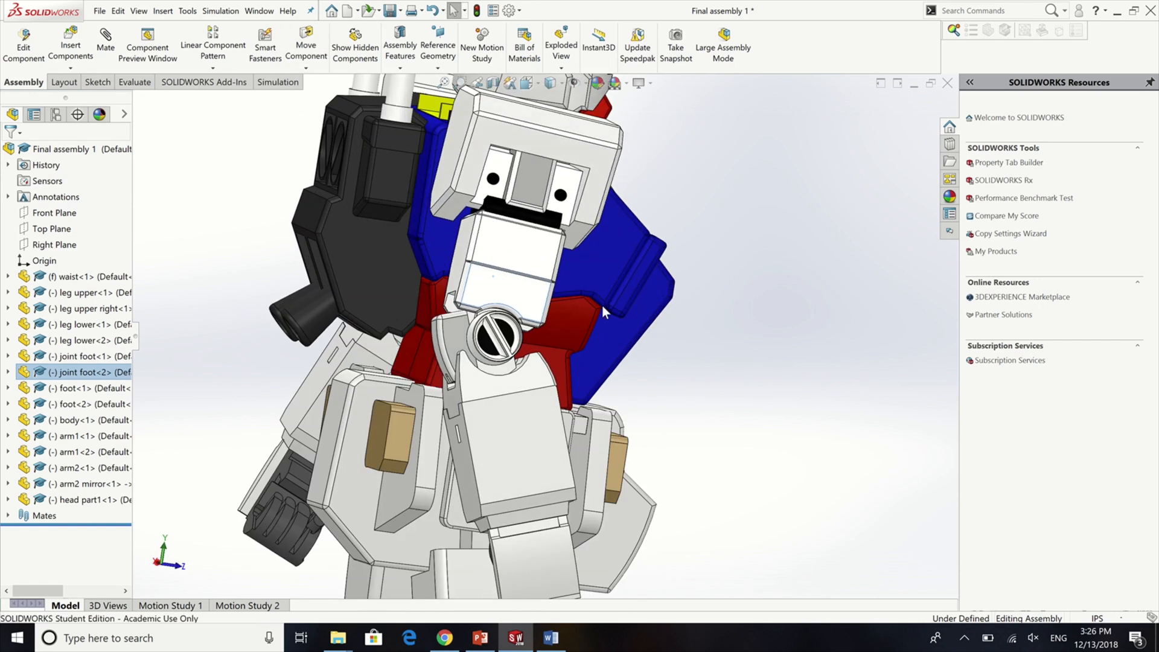
- Play the ExplView2 explode animation so the robot's arms, legs and feet separate from the body
{"action": "left_click", "coordinate": [89, 451]}
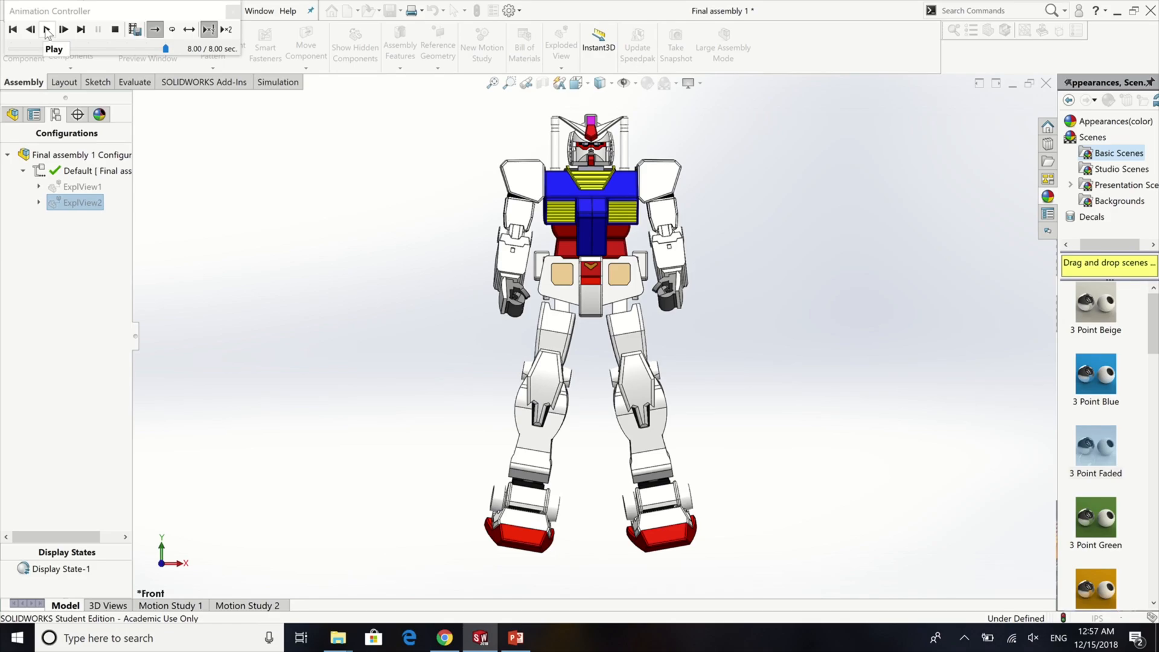
{"action": "left_click", "coordinate": [64, 29]}
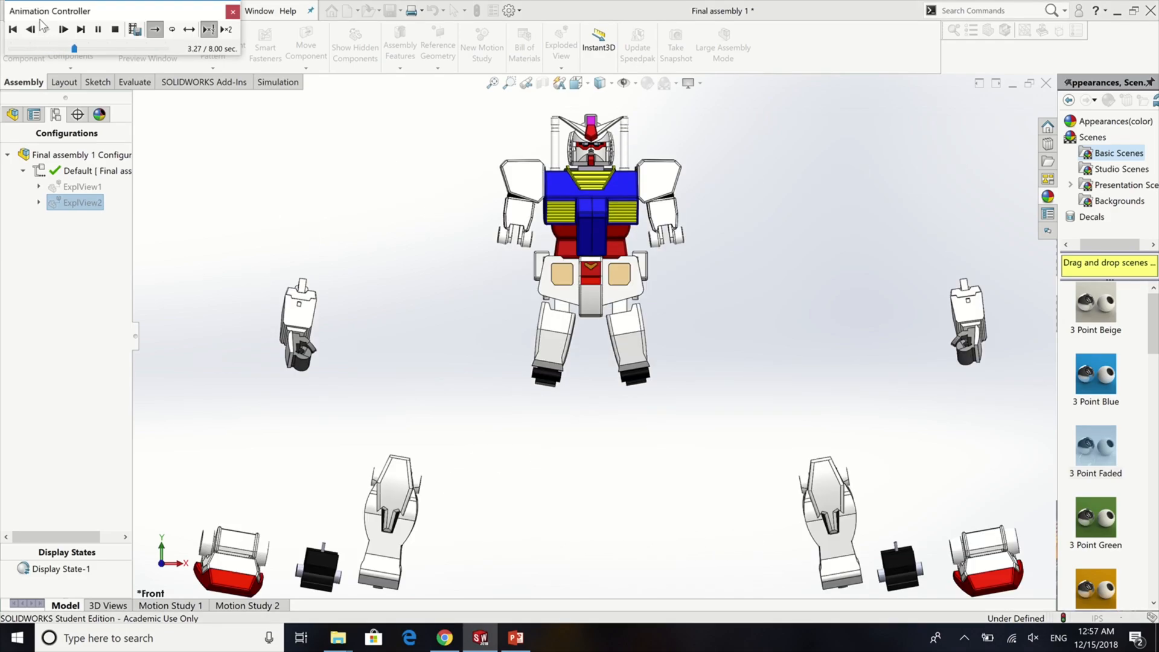